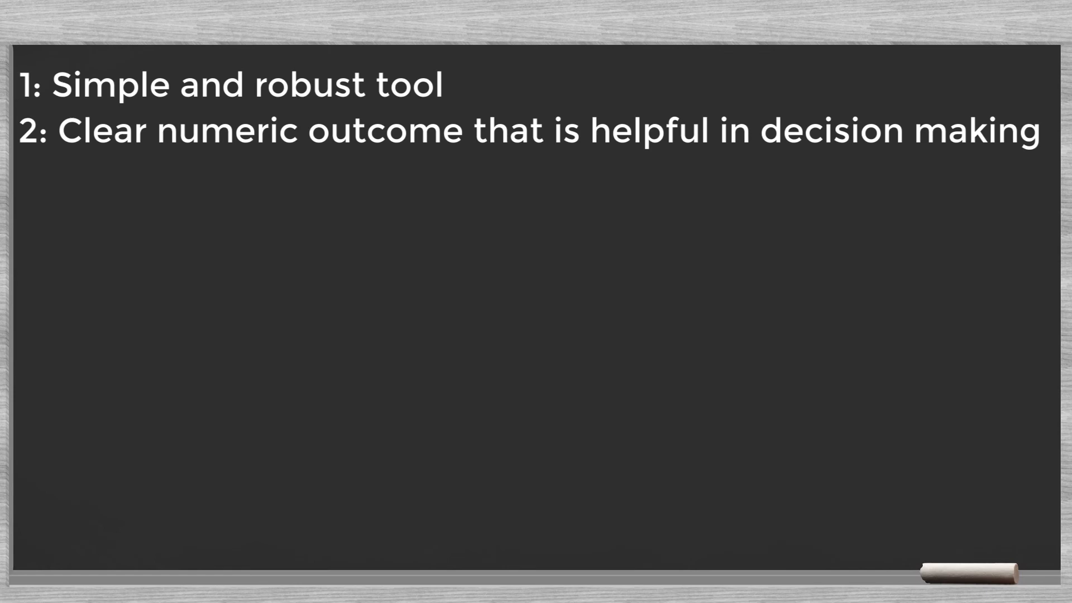
{"action": "type", "text": "3: Uses data that are available for every company with financial reports"}
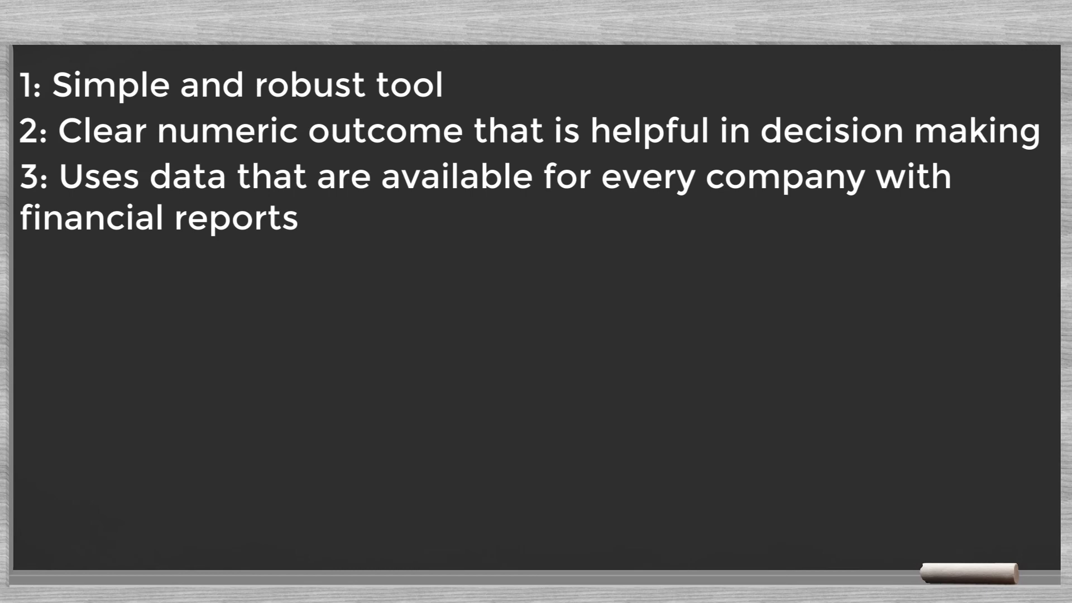
{"action": "type", "text": "4: Only based on objective data"}
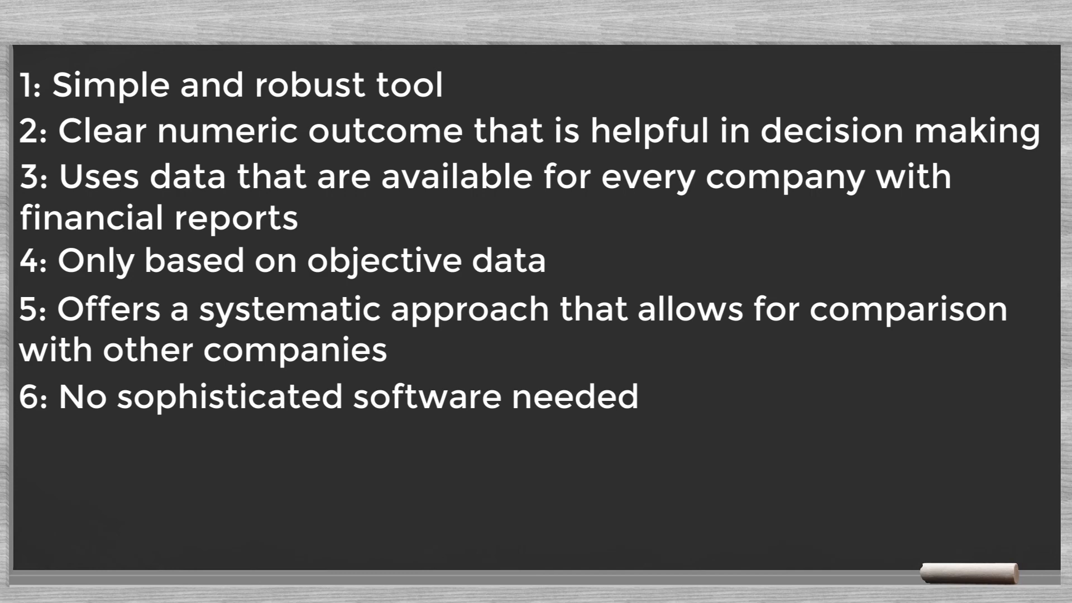
{"action": "type", "text": "7: Transparent and easy to understand"}
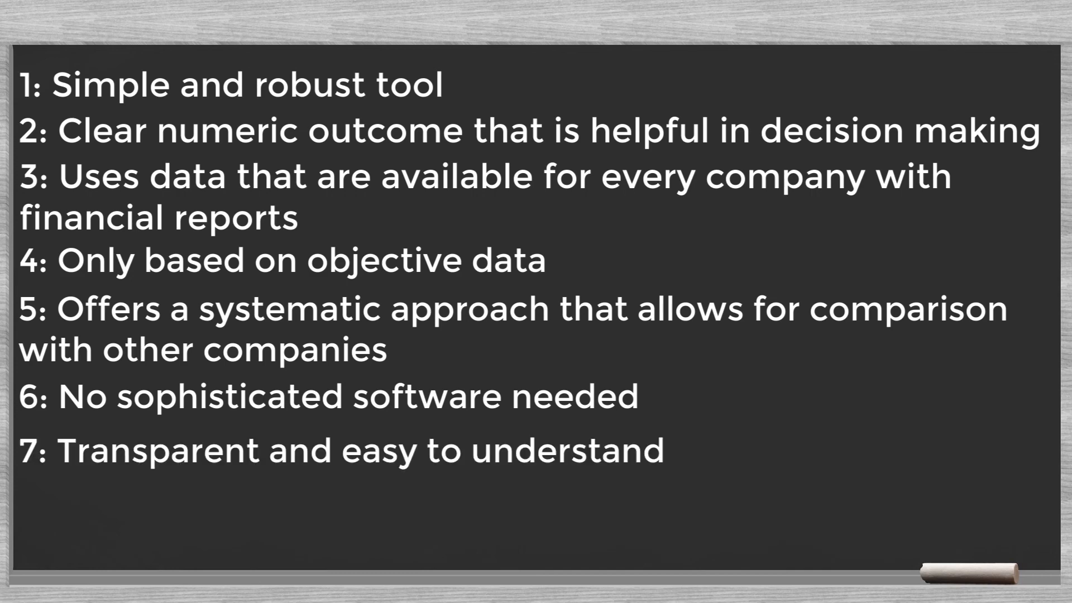